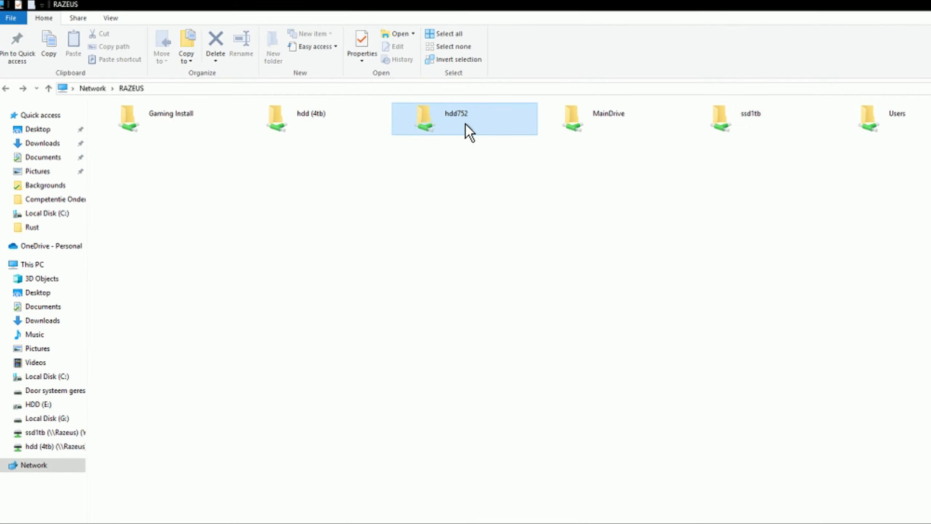
mouse_move(459, 129)
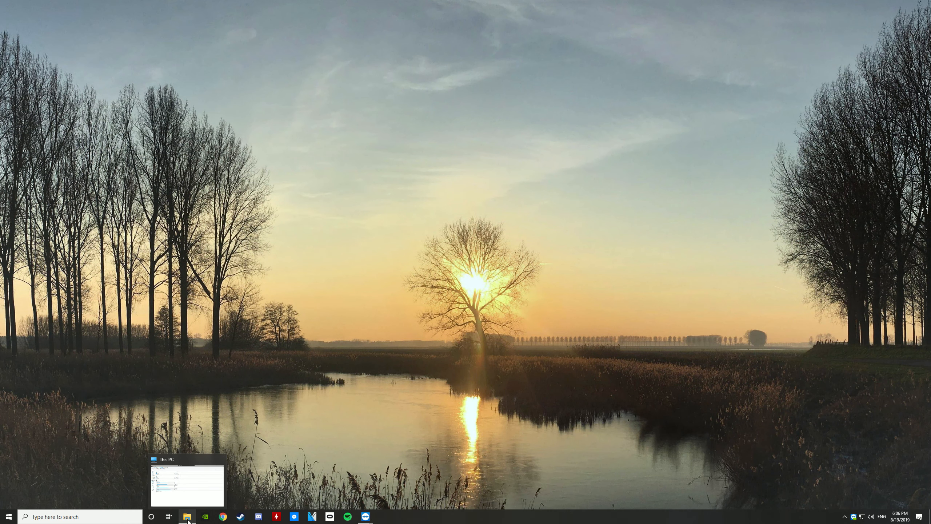
From This PC, open the Properties dialog of drive HDD752 (J:)
click(187, 517)
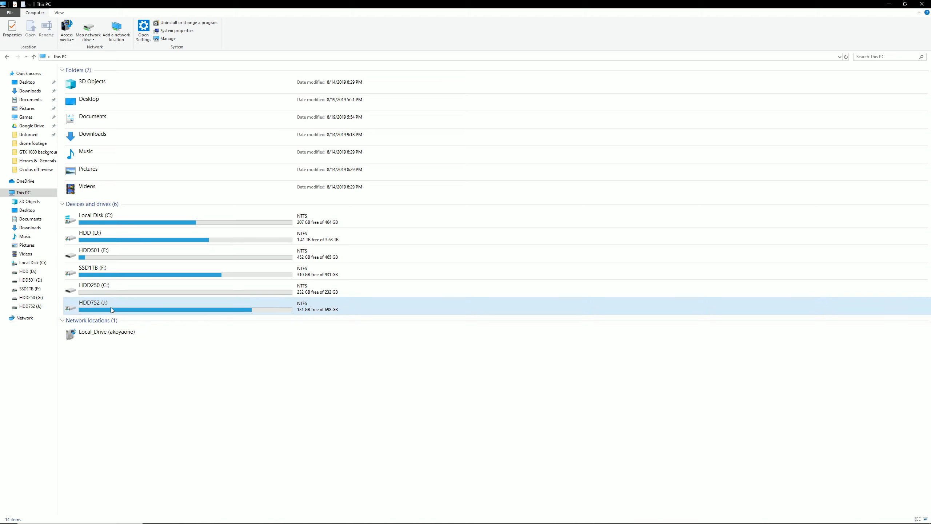
mouse_move(80, 307)
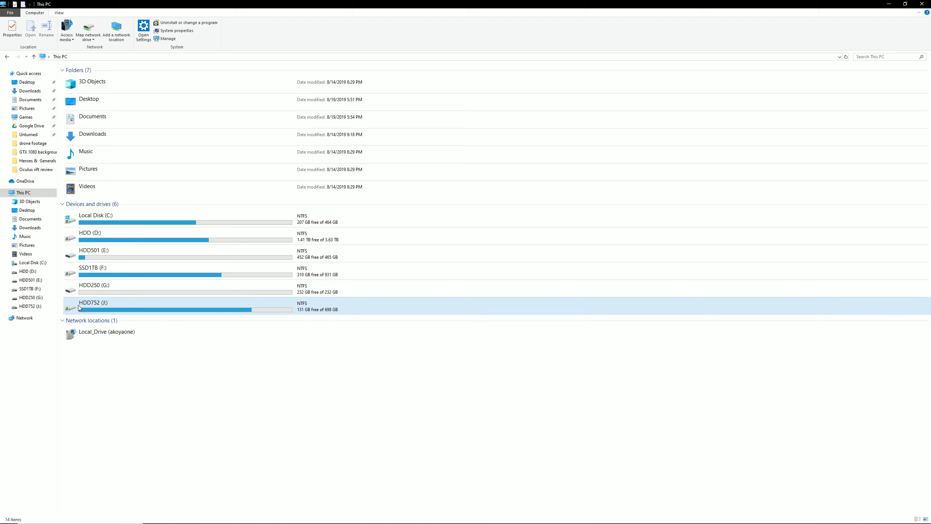
right_click(80, 307)
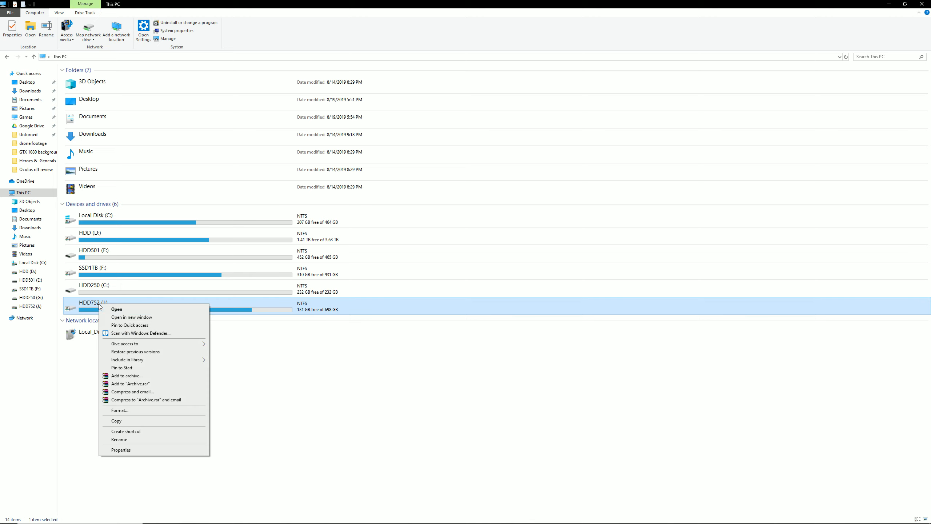
click(121, 450)
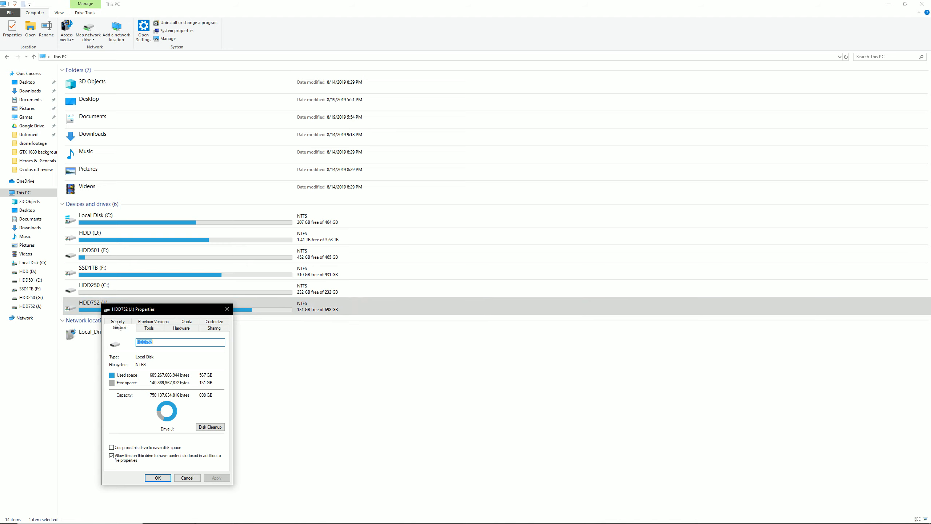
Review Security rights for SYSTEM, Administrators, Gebruikers and Authenticated Users, then open Edit
click(117, 321)
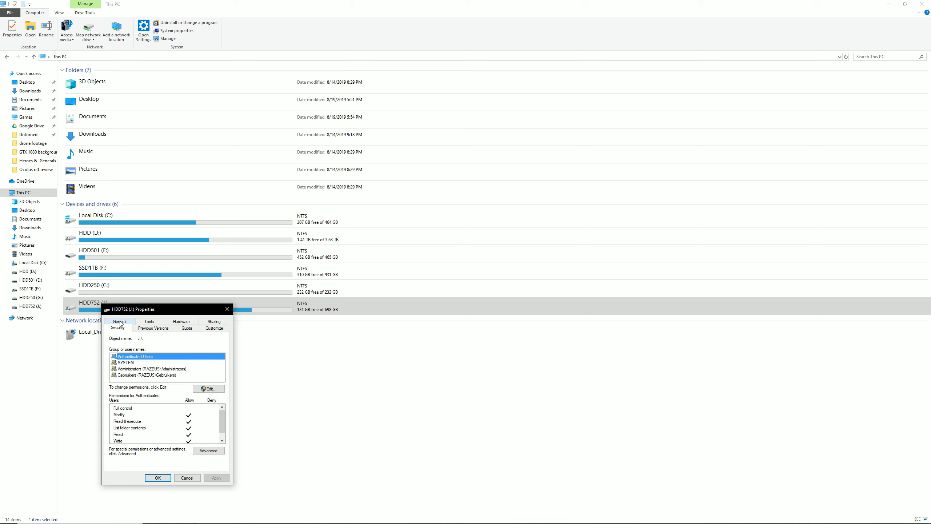
click(126, 362)
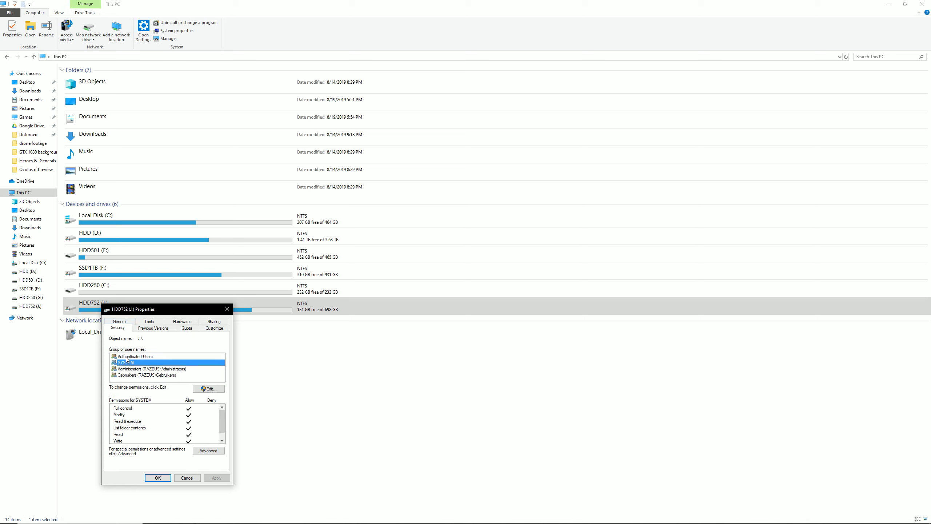
click(145, 368)
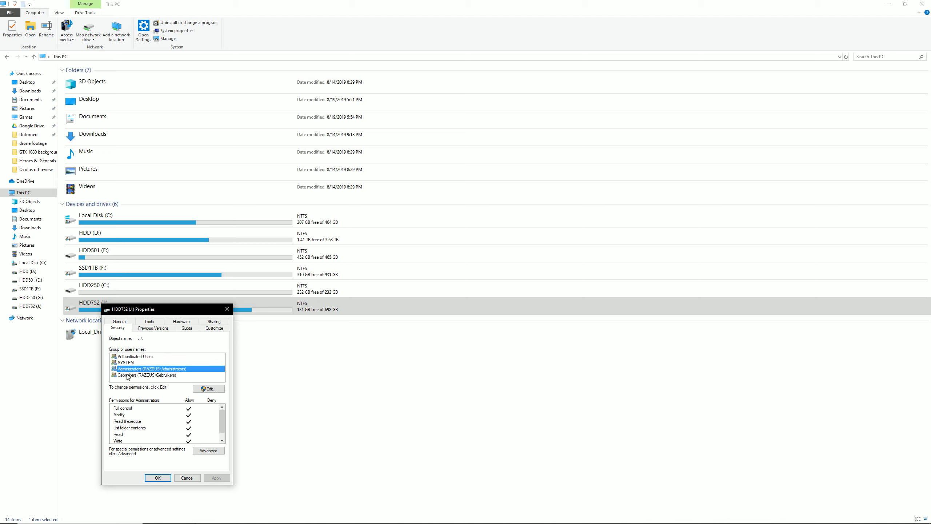
click(135, 375)
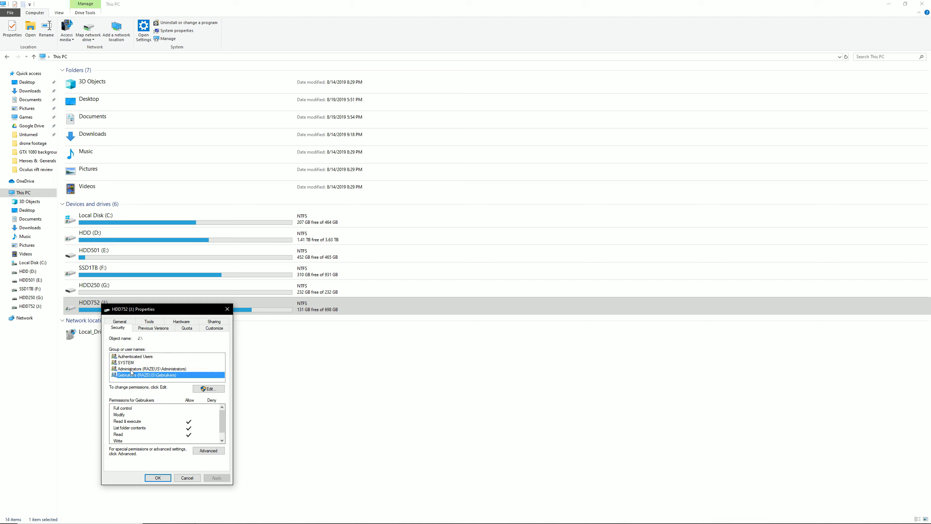
click(134, 356)
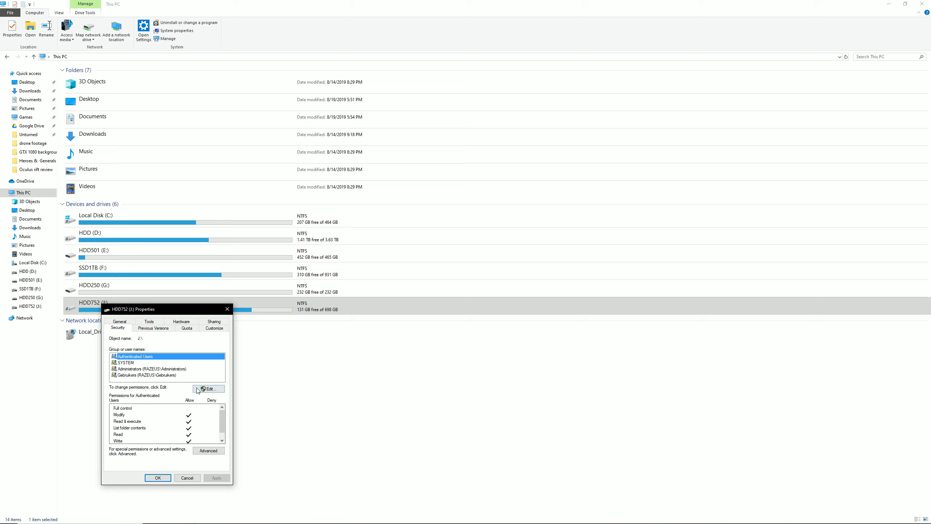
click(208, 388)
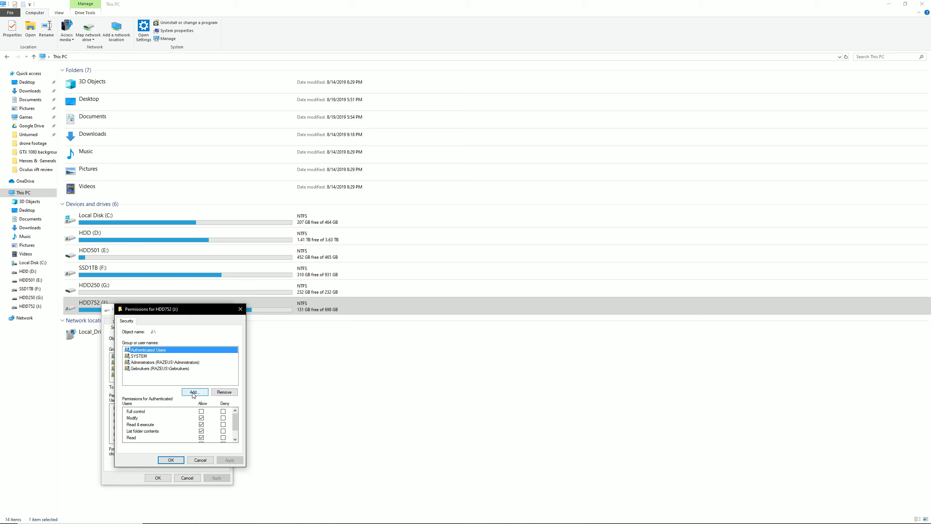
Search all users and groups, pick Everyone, and add it to HDD752's permissions
click(194, 391)
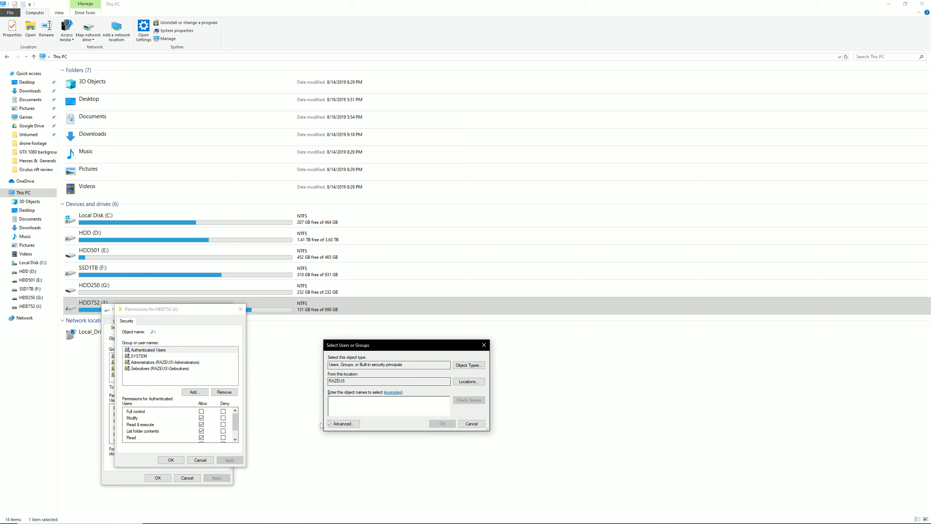
click(343, 423)
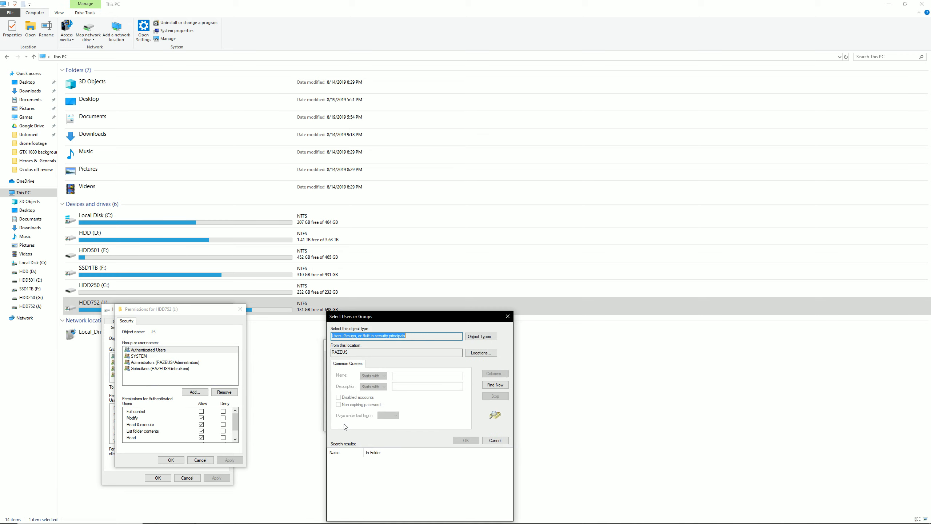
click(495, 384)
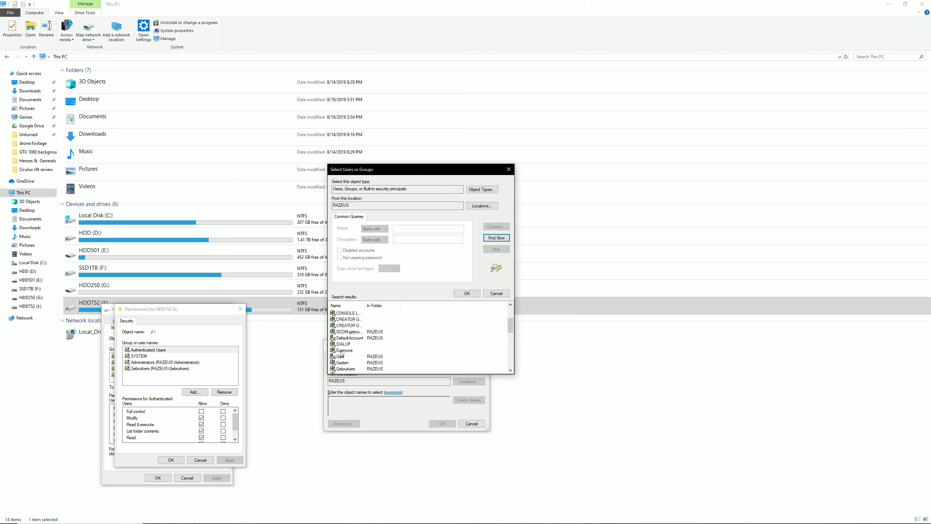
click(344, 350)
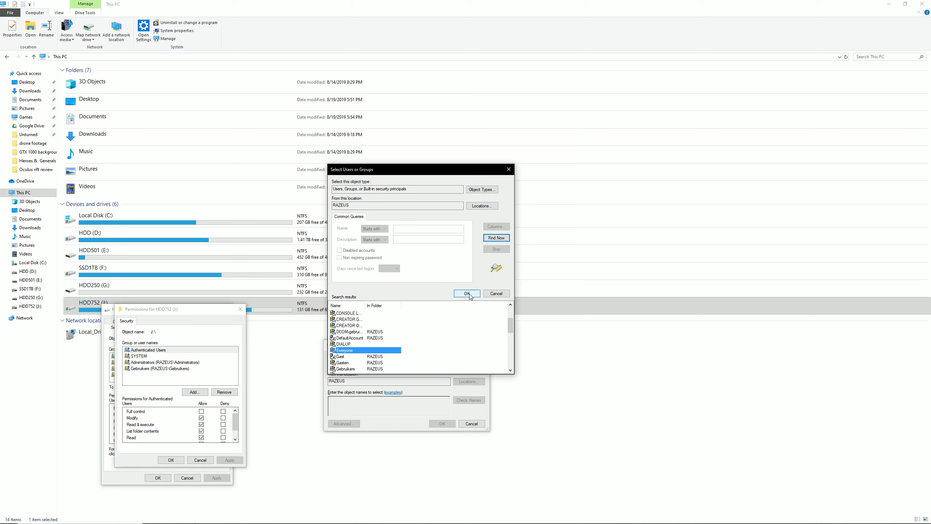
click(467, 293)
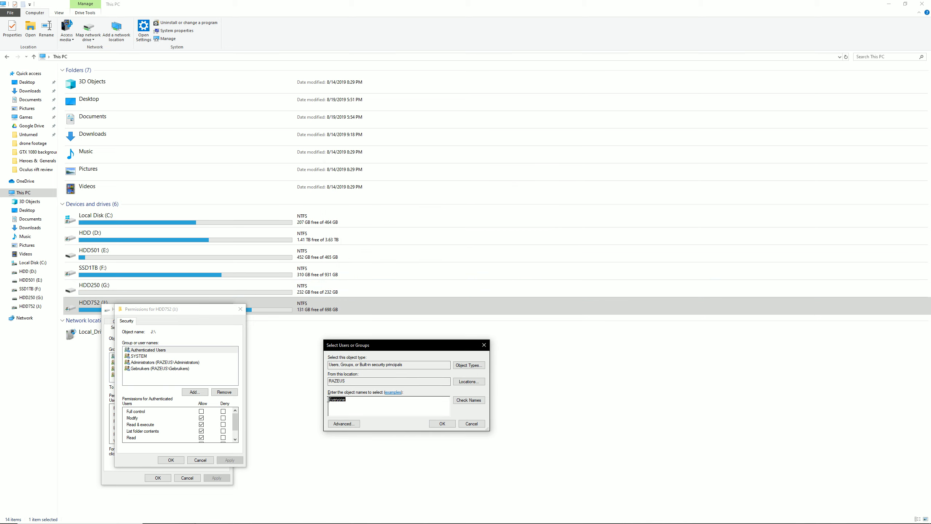
click(442, 423)
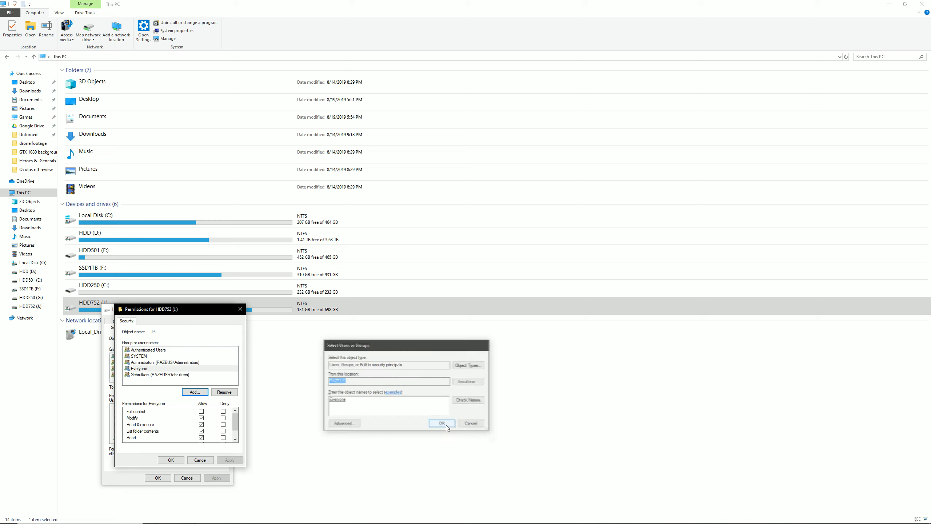
Select Everyone and allow Full control on HDD752 (J:)
click(442, 423)
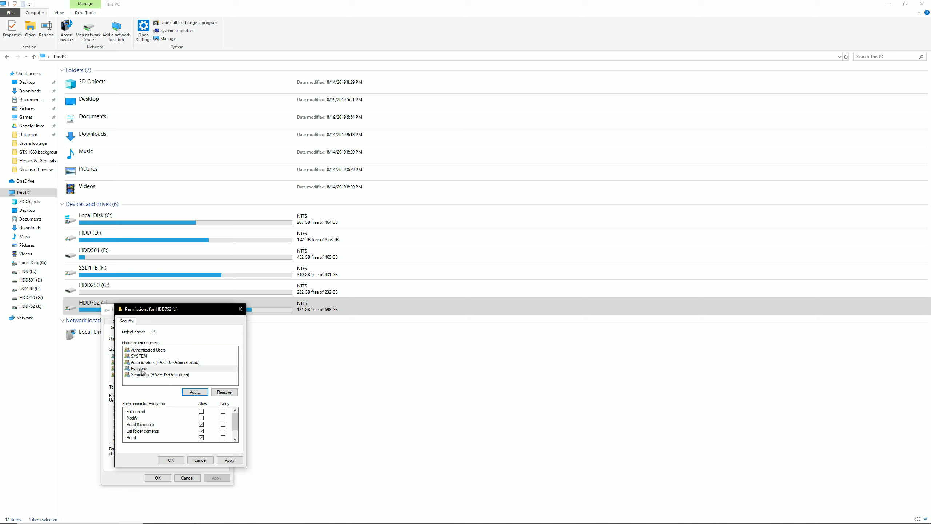
click(139, 368)
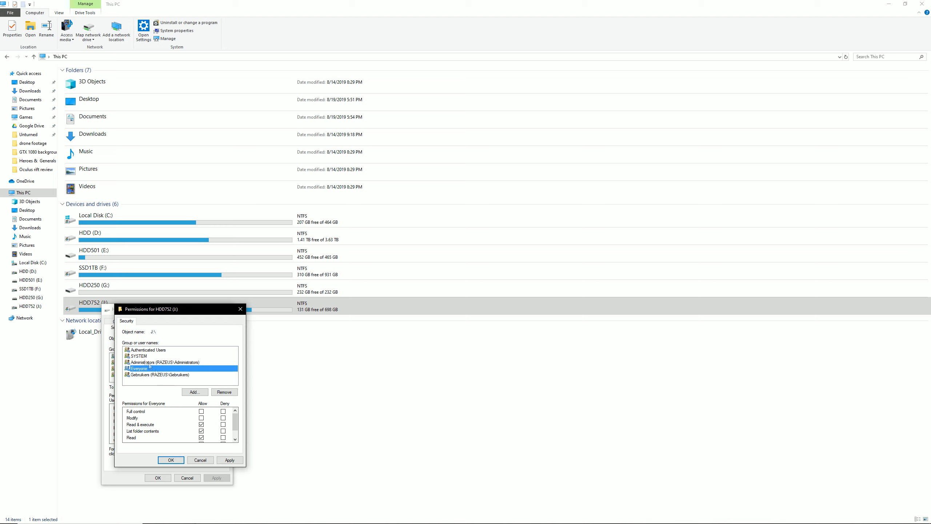
click(153, 362)
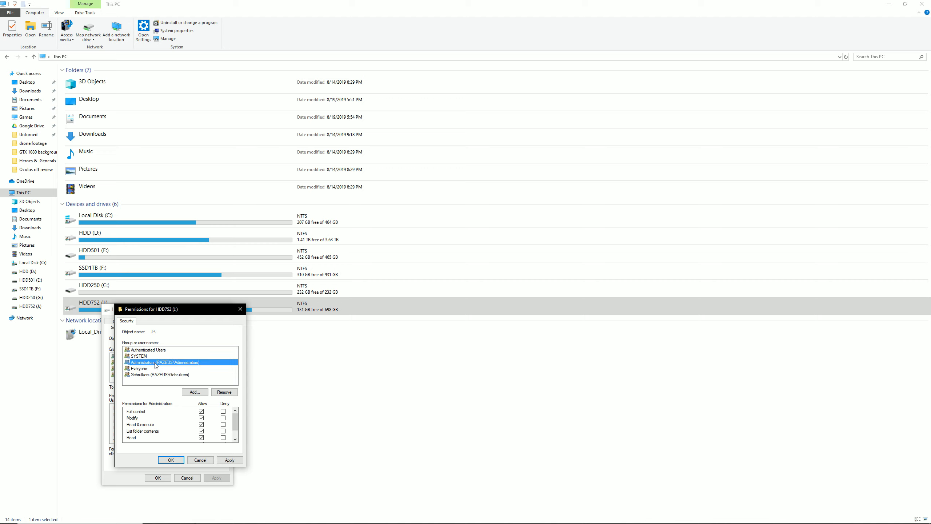
click(138, 368)
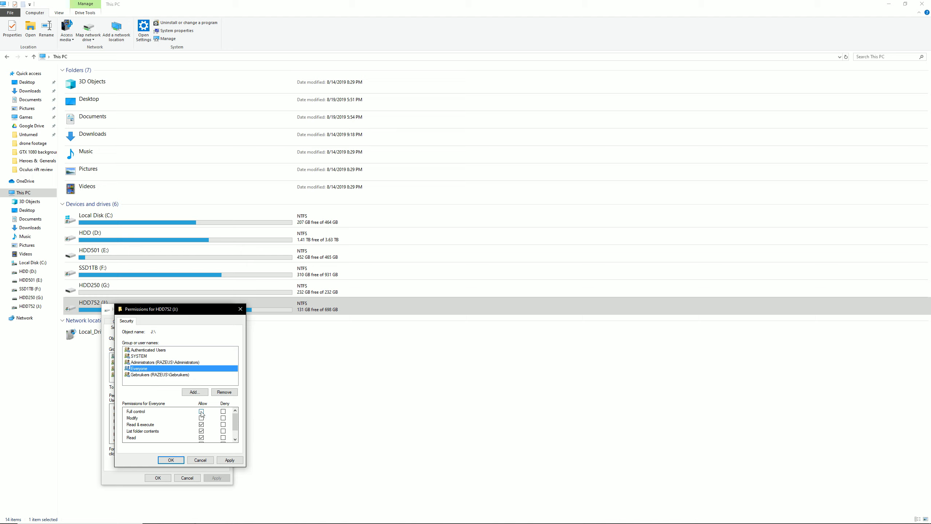
click(201, 412)
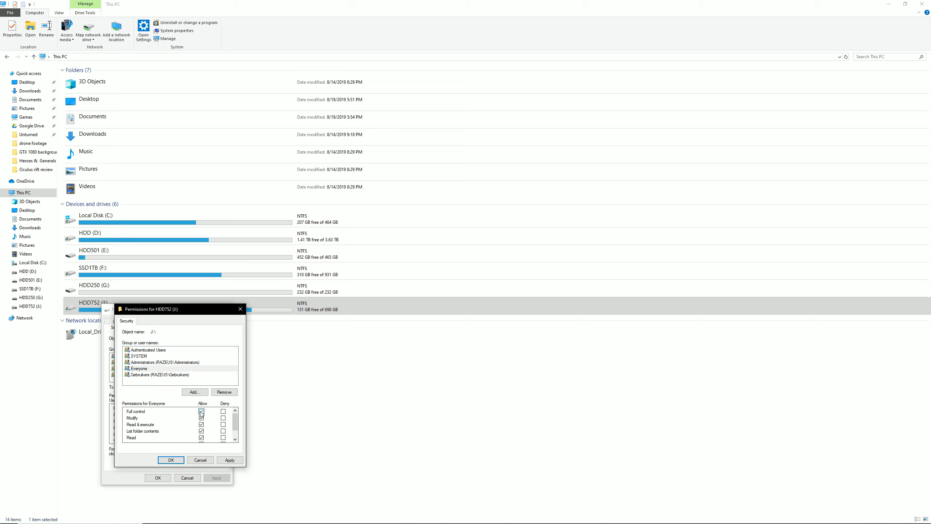
click(201, 411)
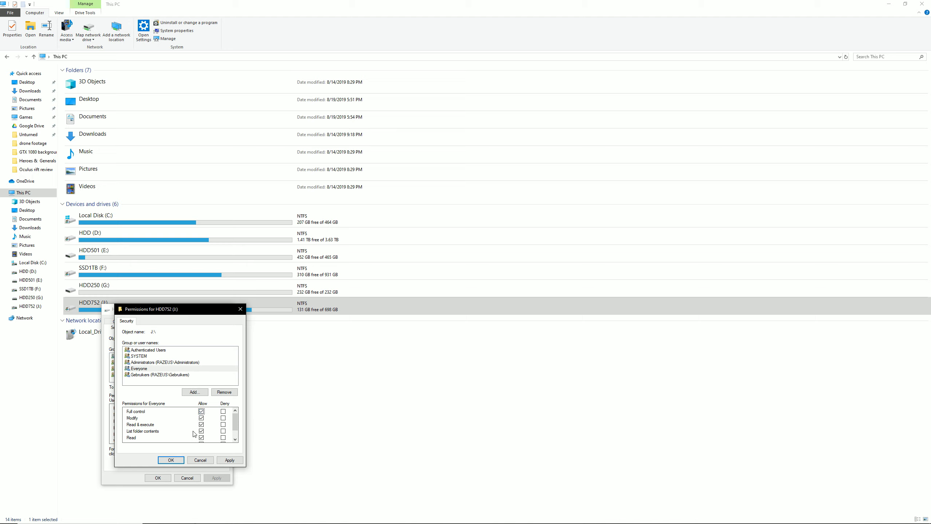
mouse_move(193, 444)
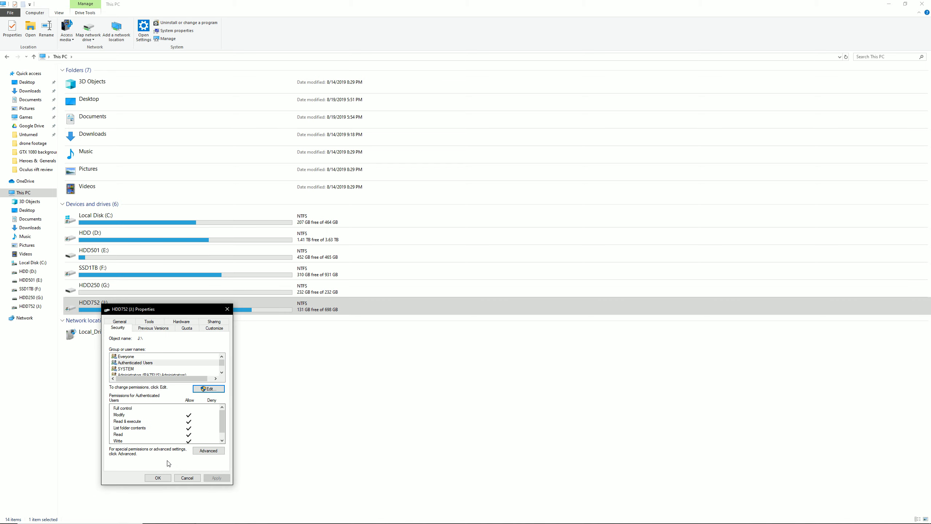
mouse_move(158, 478)
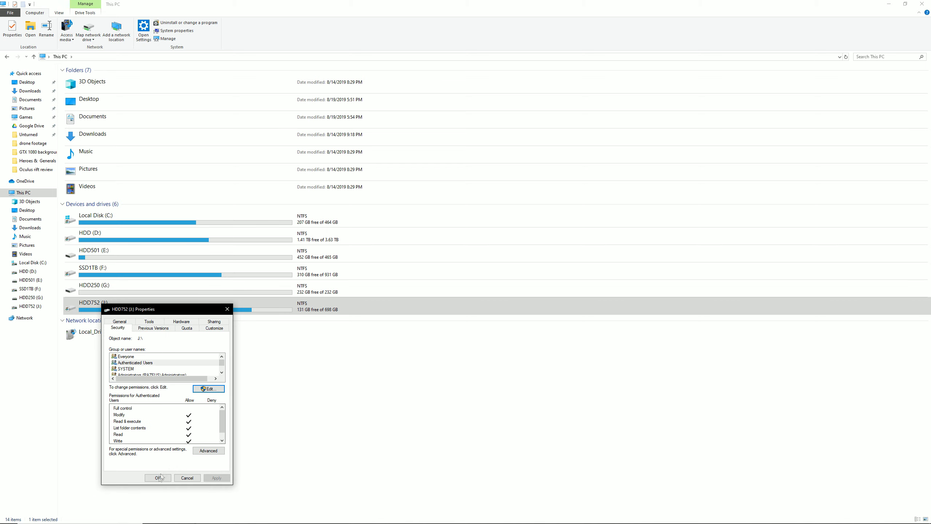
Confirm the HDD752 (J:) Properties dialog with OK to save the permissions
click(158, 477)
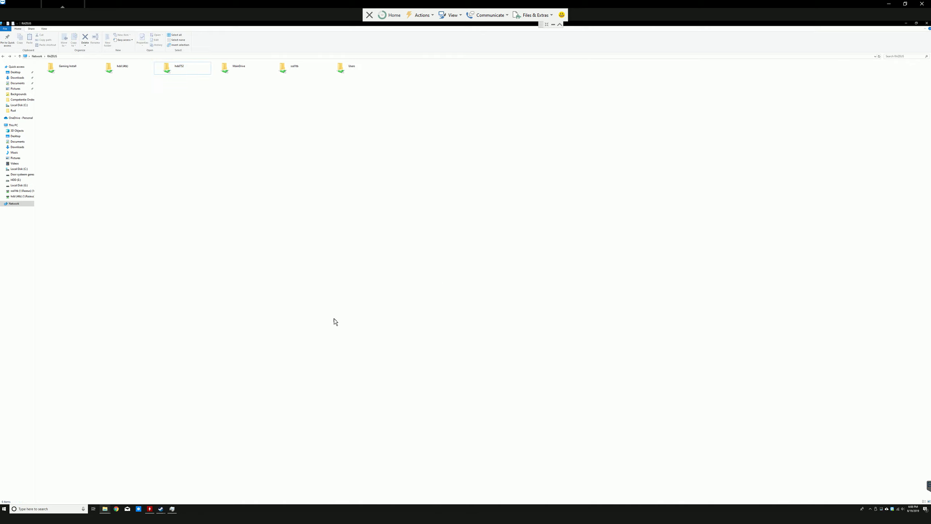
click(182, 68)
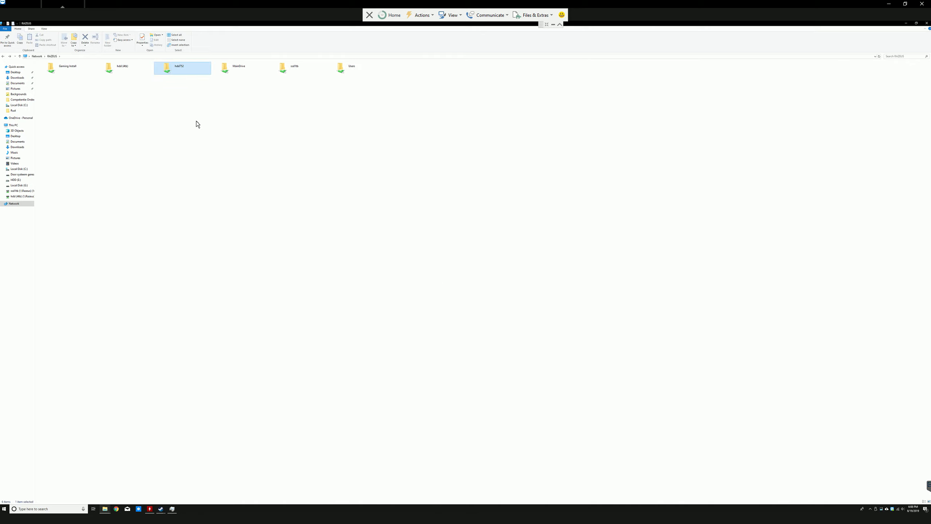
double_click(170, 68)
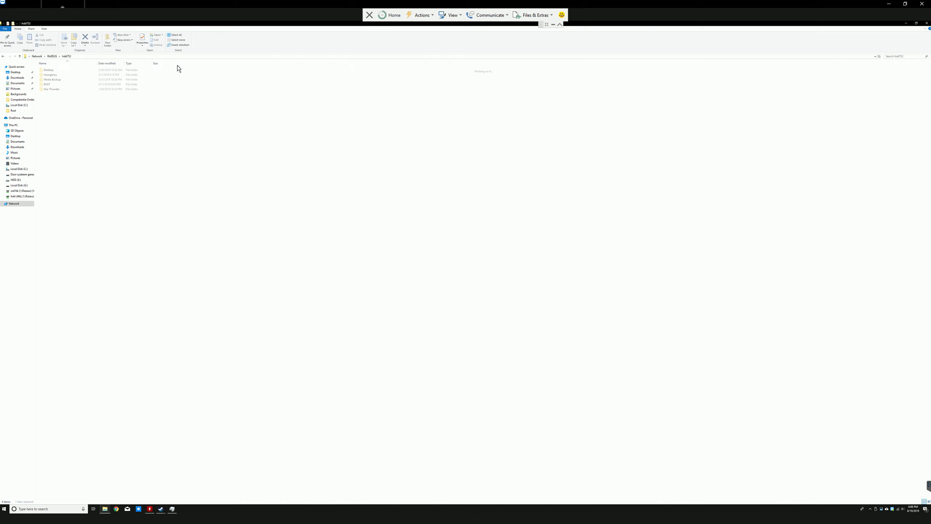
click(51, 90)
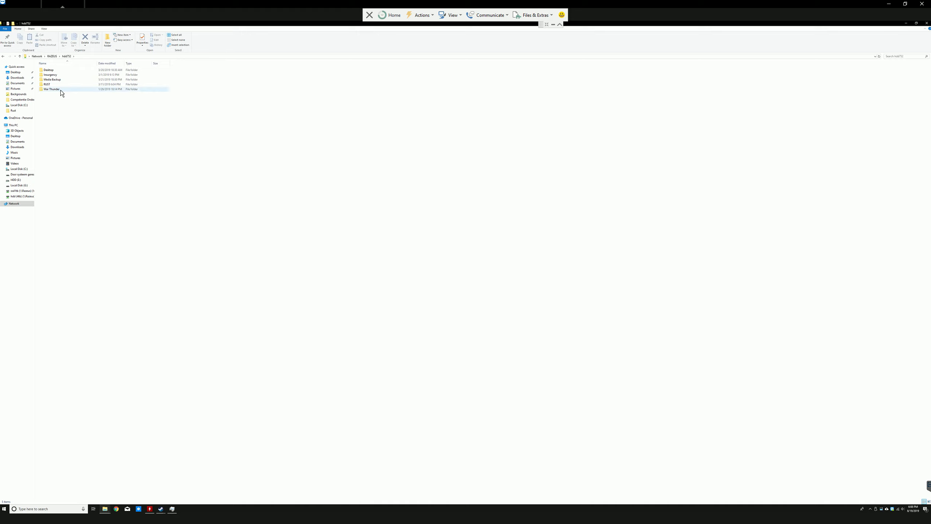
click(56, 118)
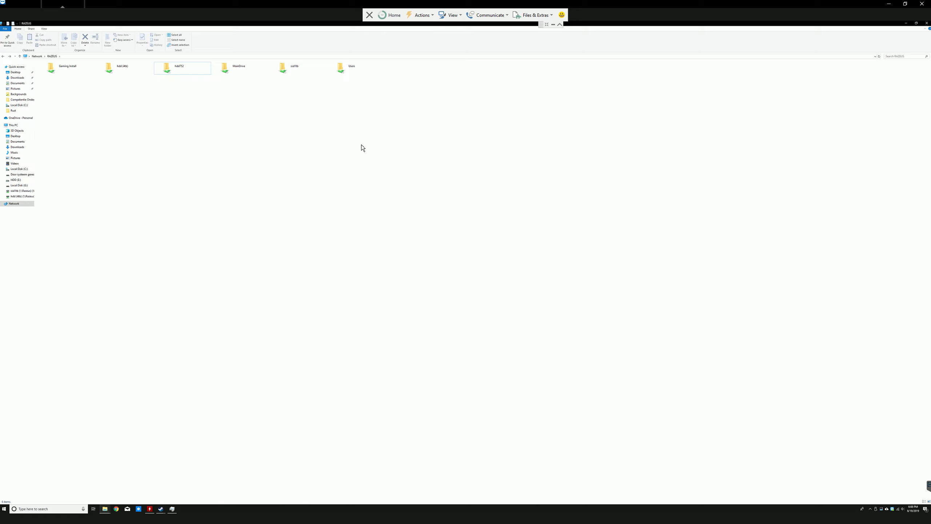
mouse_move(366, 146)
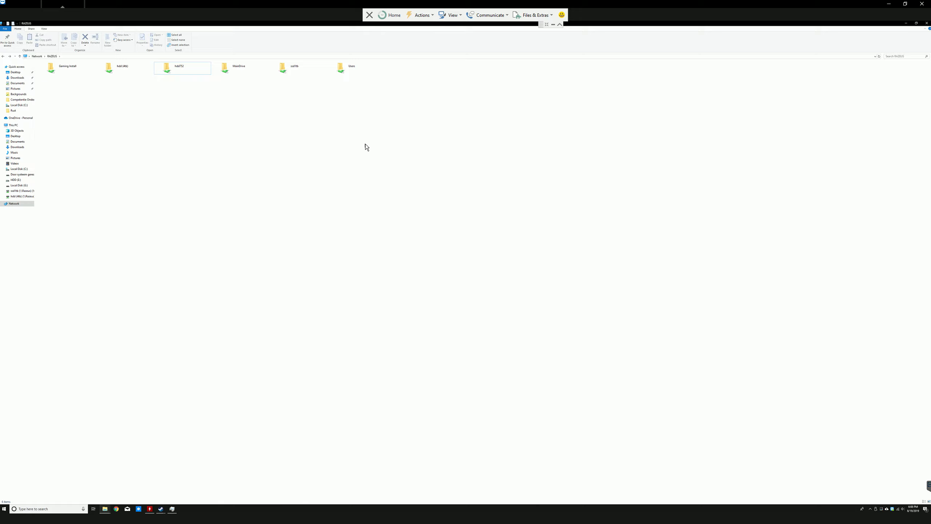